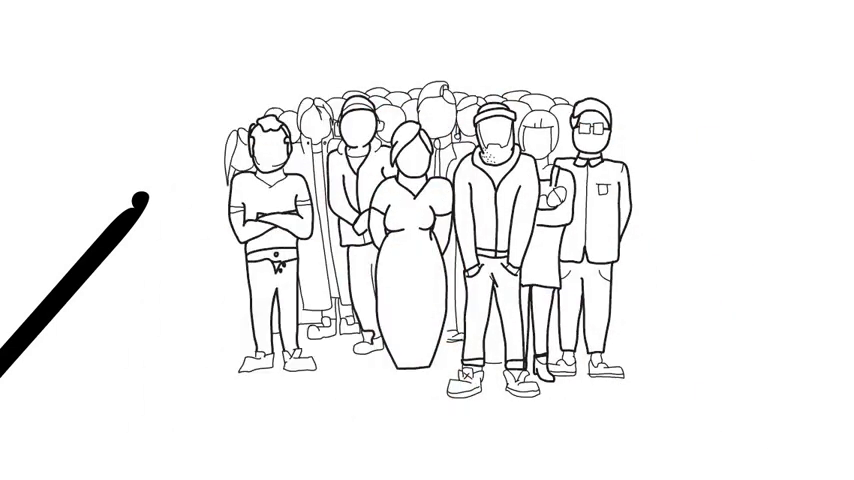
scroll("down", 3)
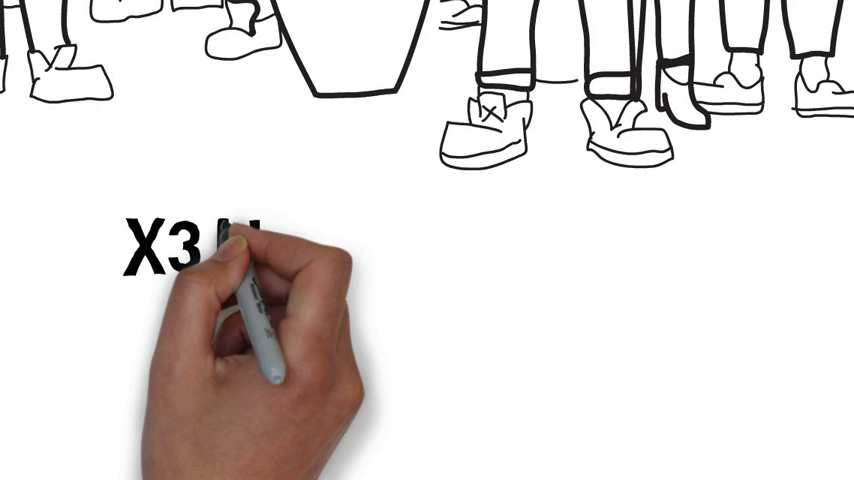